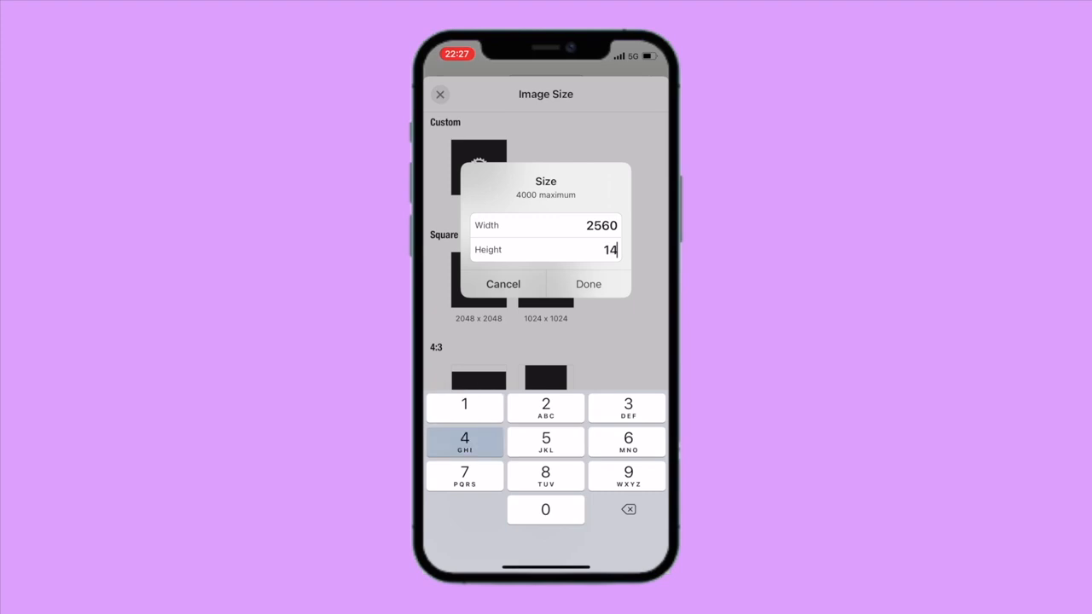
- Make the 2560×1440 canvas green and give the caption 'hi people!' an outline style
click(587, 283)
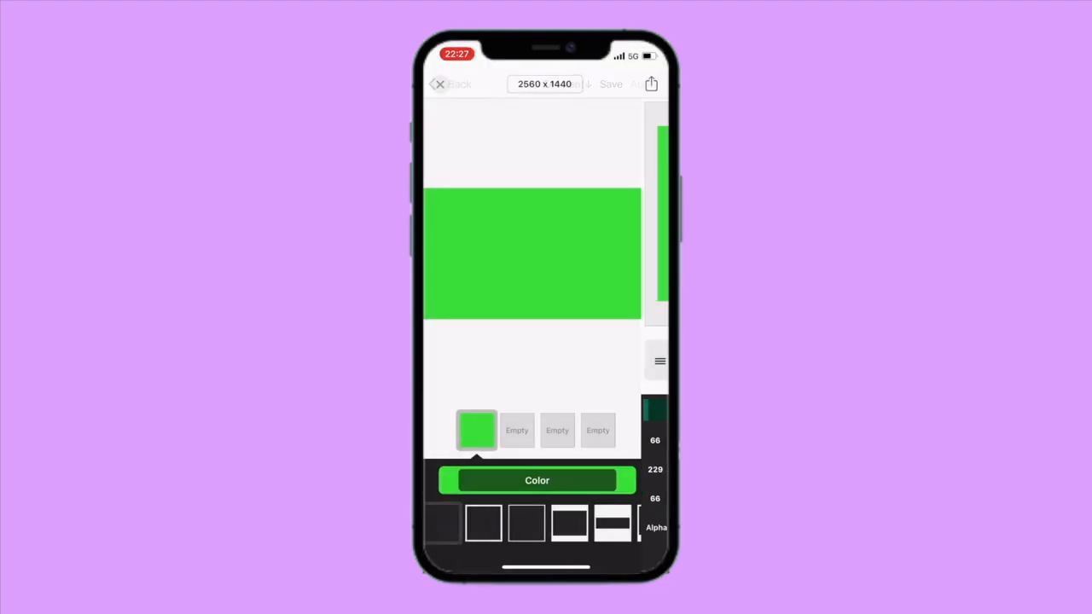
click(447, 84)
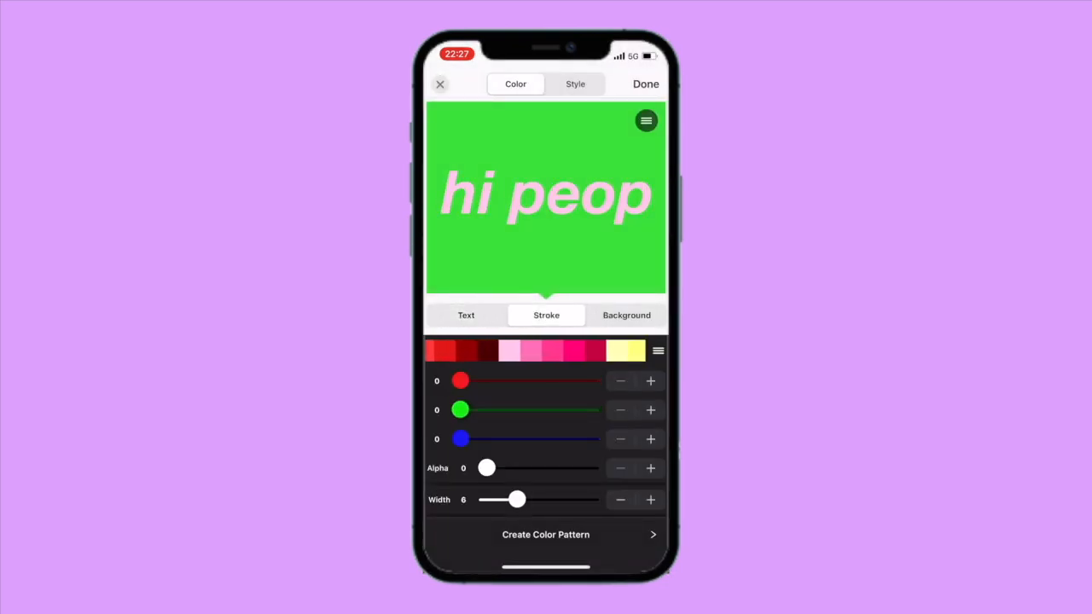
click(576, 83)
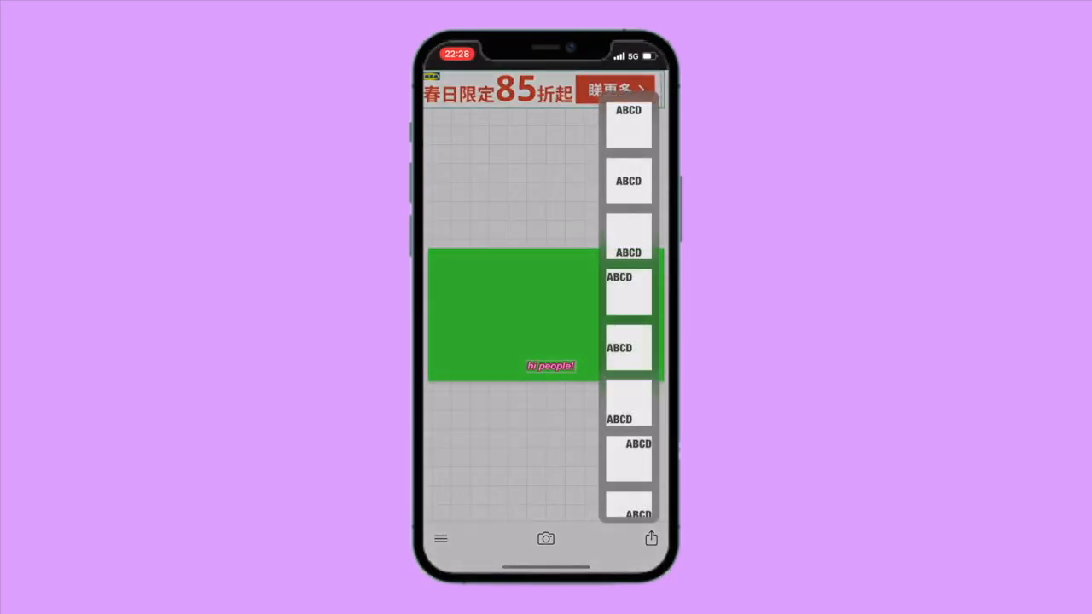
- Save the finished caption image to the phone via Share > Save Image
click(650, 539)
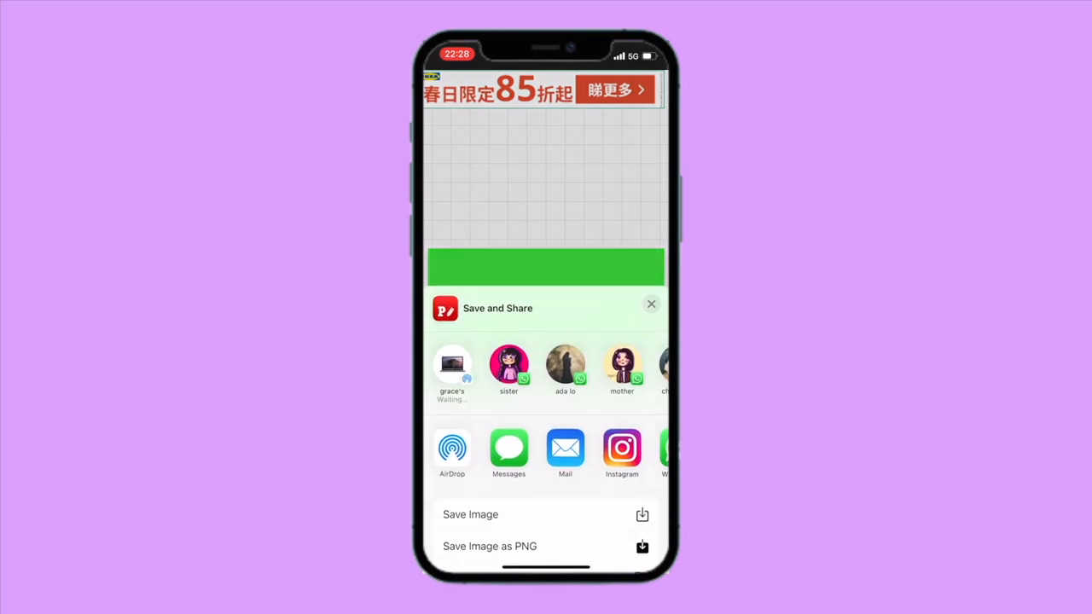
click(452, 366)
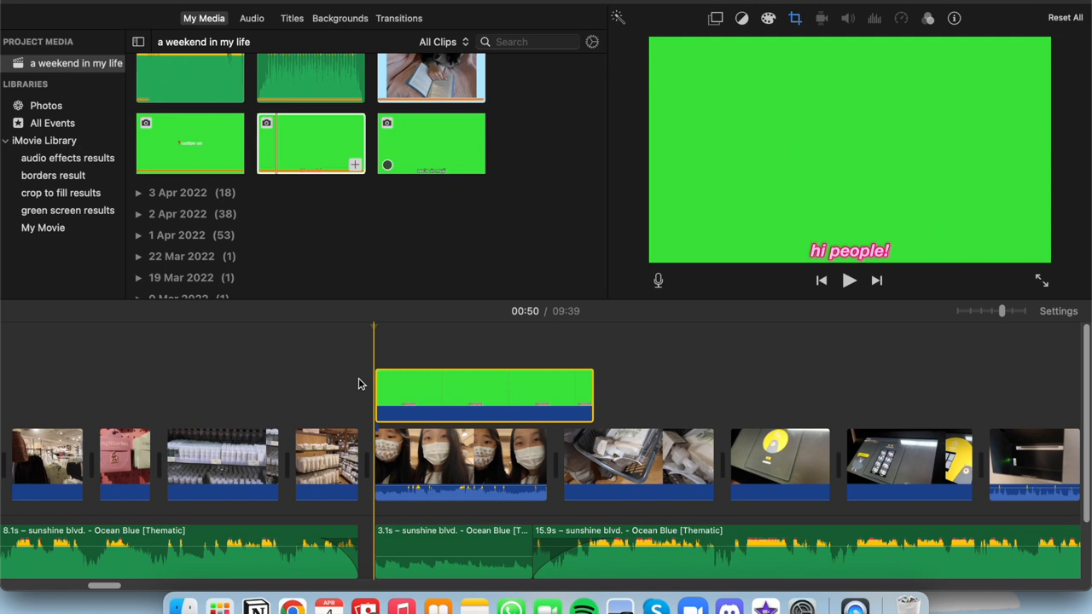
- Apply a Ken Burns crop to the split caption clip and reframe its zoom area
click(850, 279)
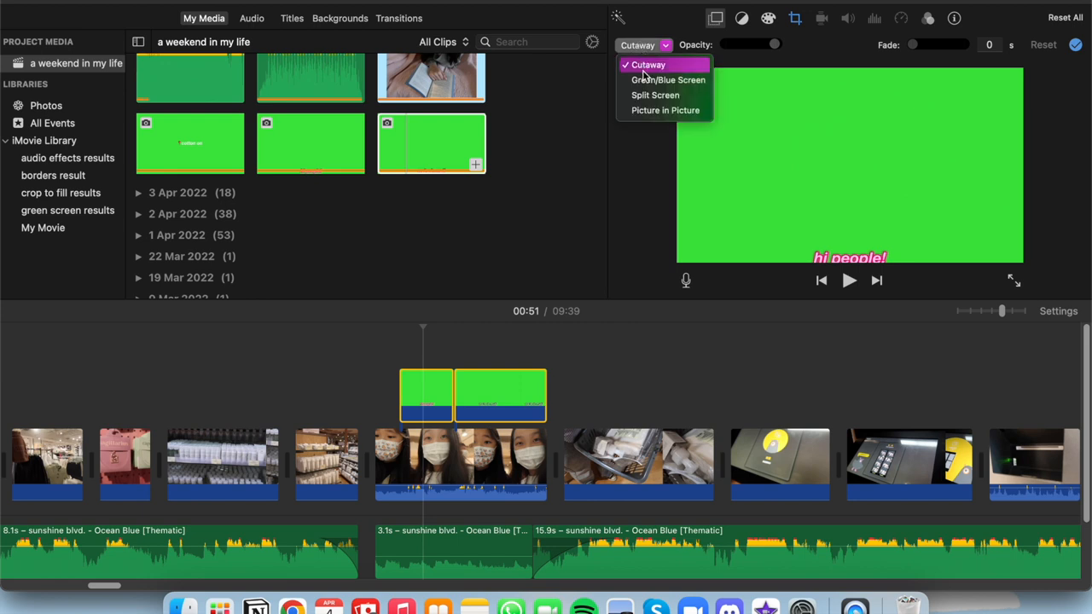
click(668, 81)
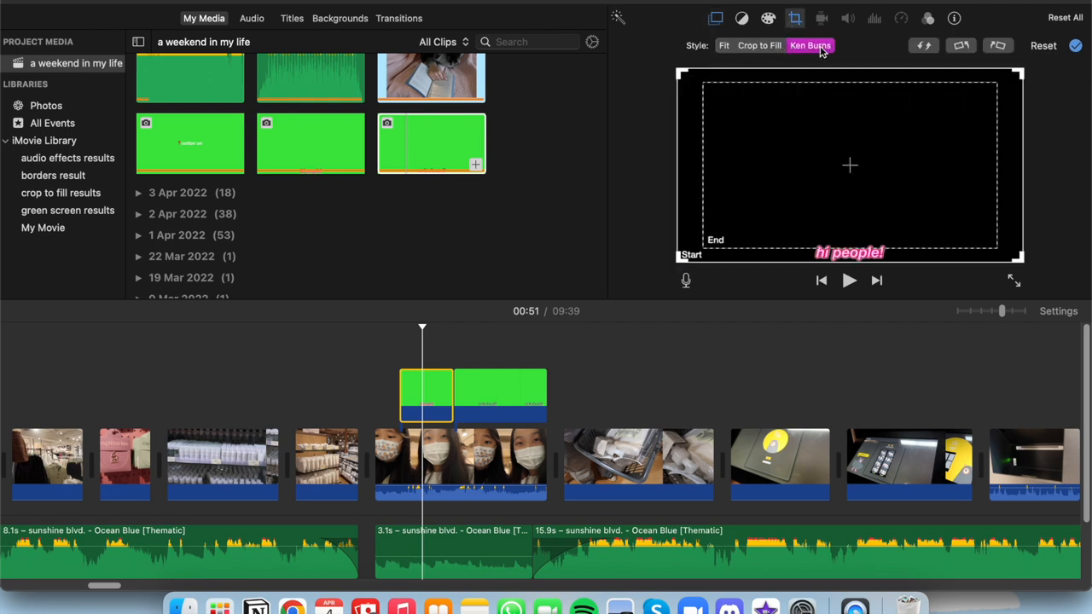
mouse_move(801, 294)
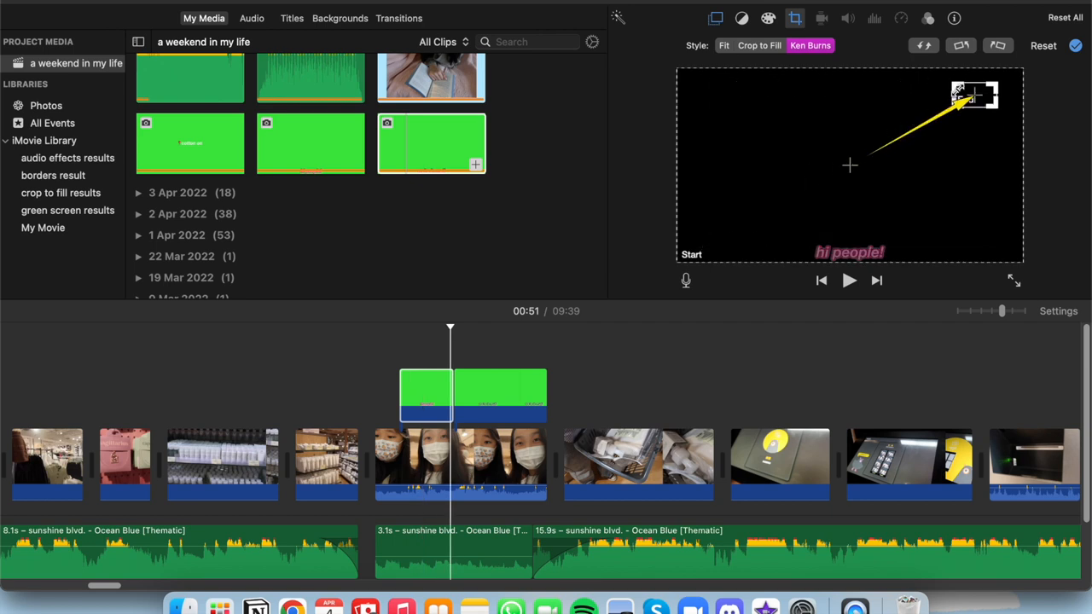
drag(976, 94, 836, 249)
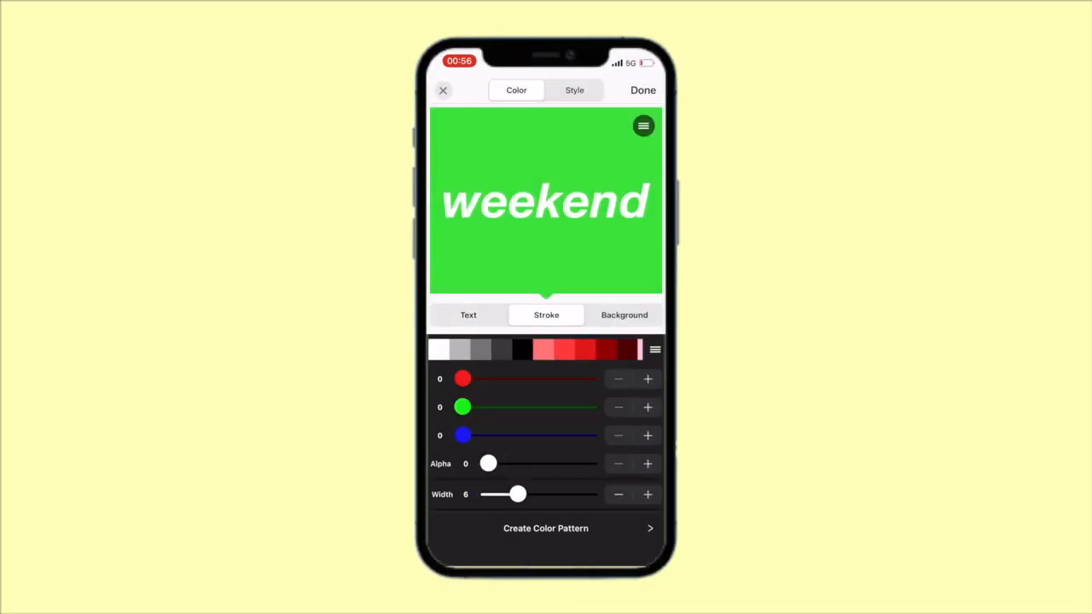
- Thicken the caption outline, save the next 'a weekend' letter image, and reselect the text for editing
drag(488, 464, 588, 464)
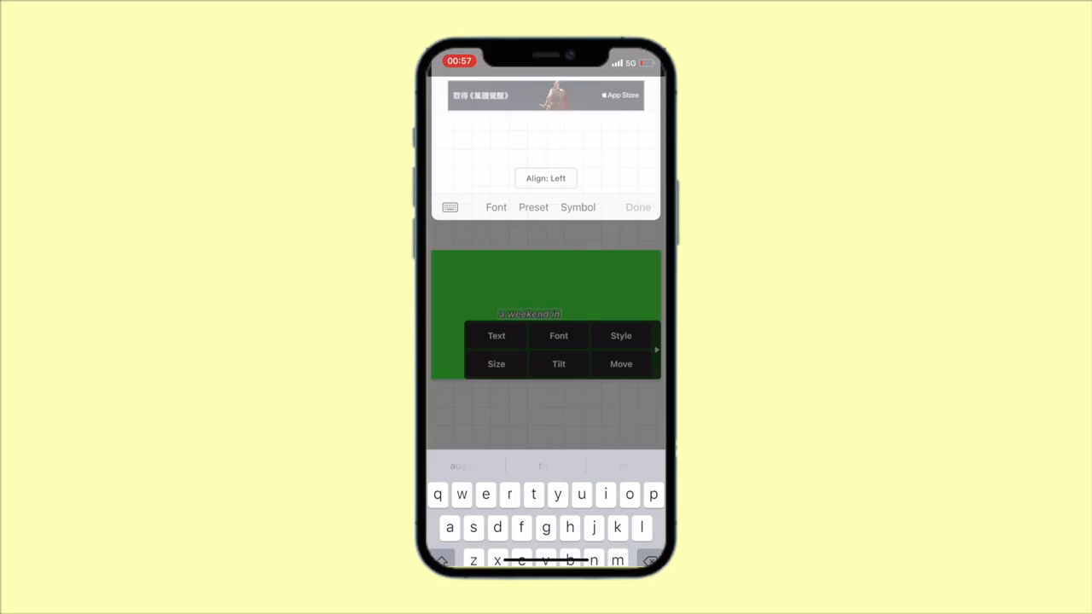
click(638, 208)
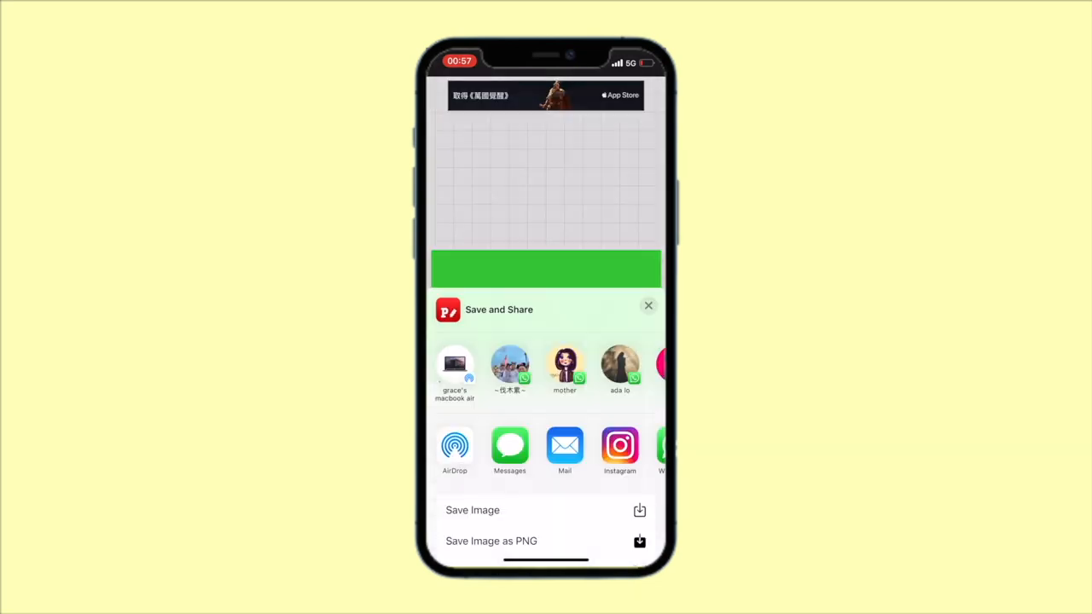
click(649, 305)
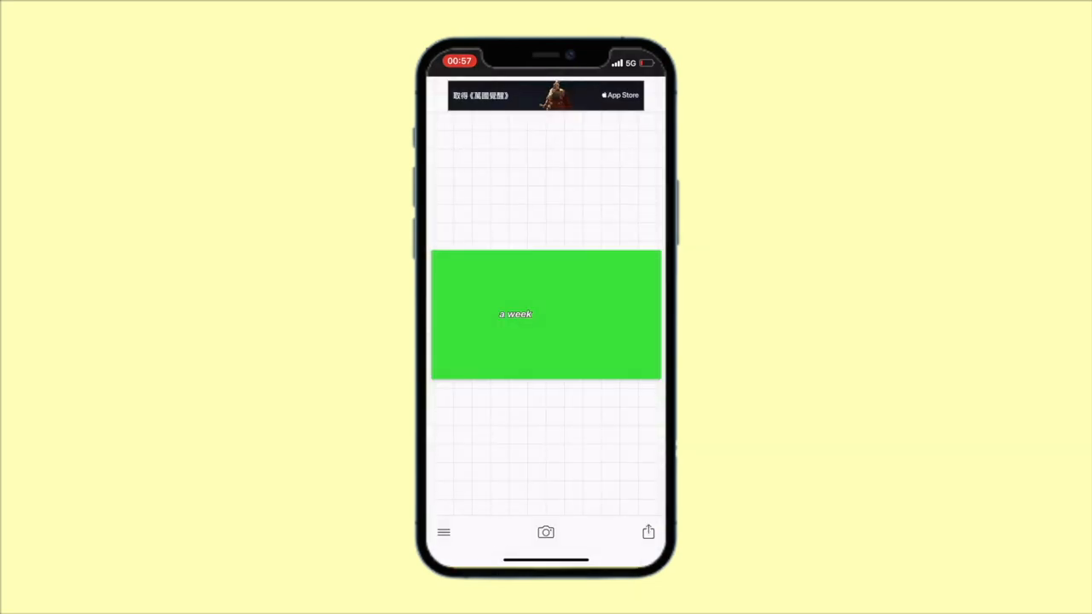
click(515, 314)
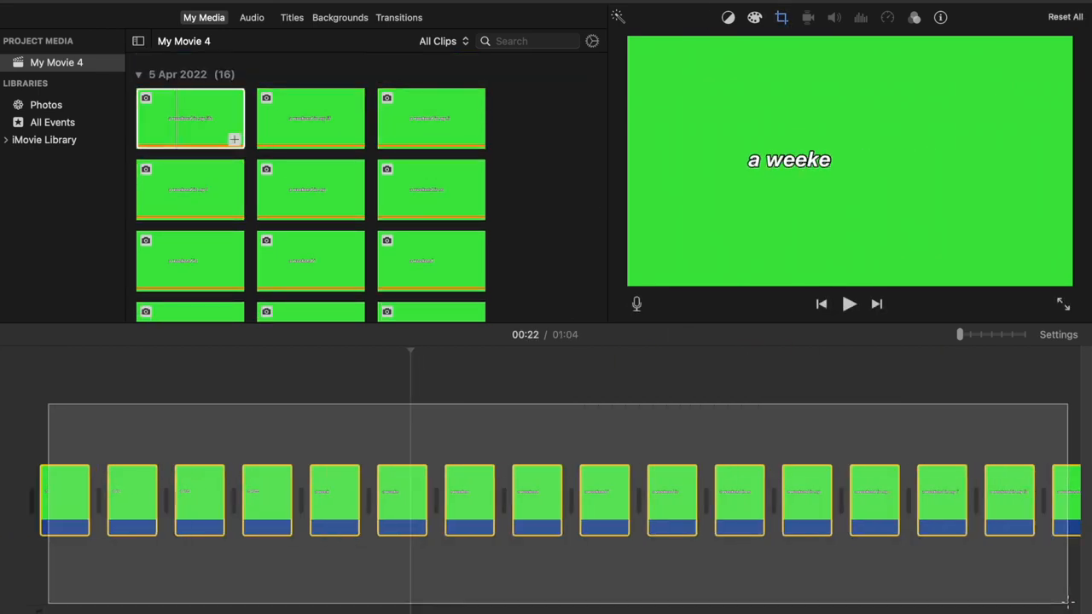
- Export the caption sequence via Share > File as 'typing effect 1' to the Desktop
click(782, 17)
text(typing effect)
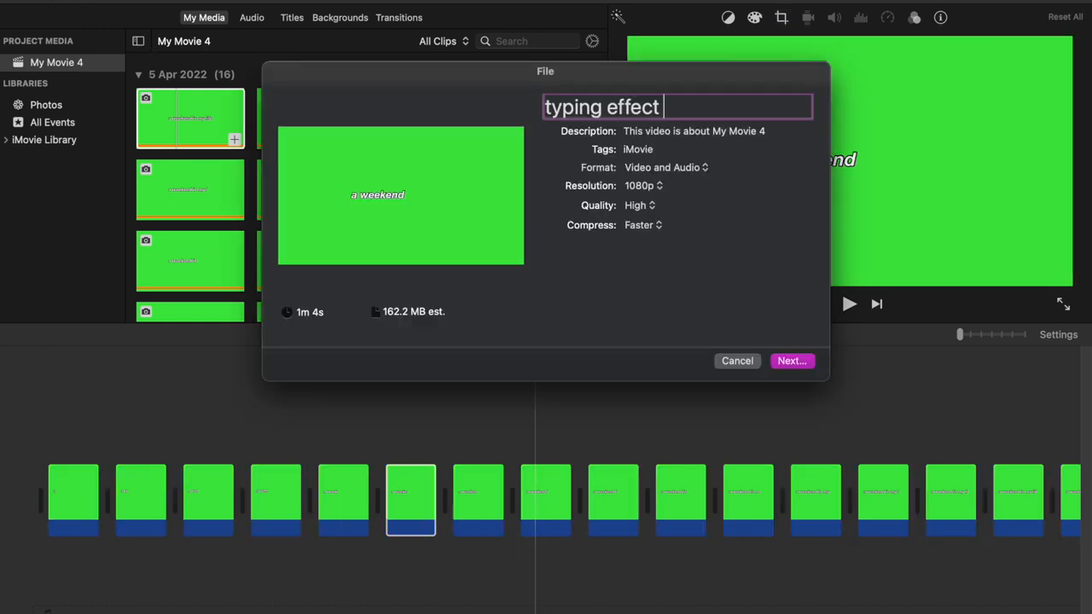
click(792, 361)
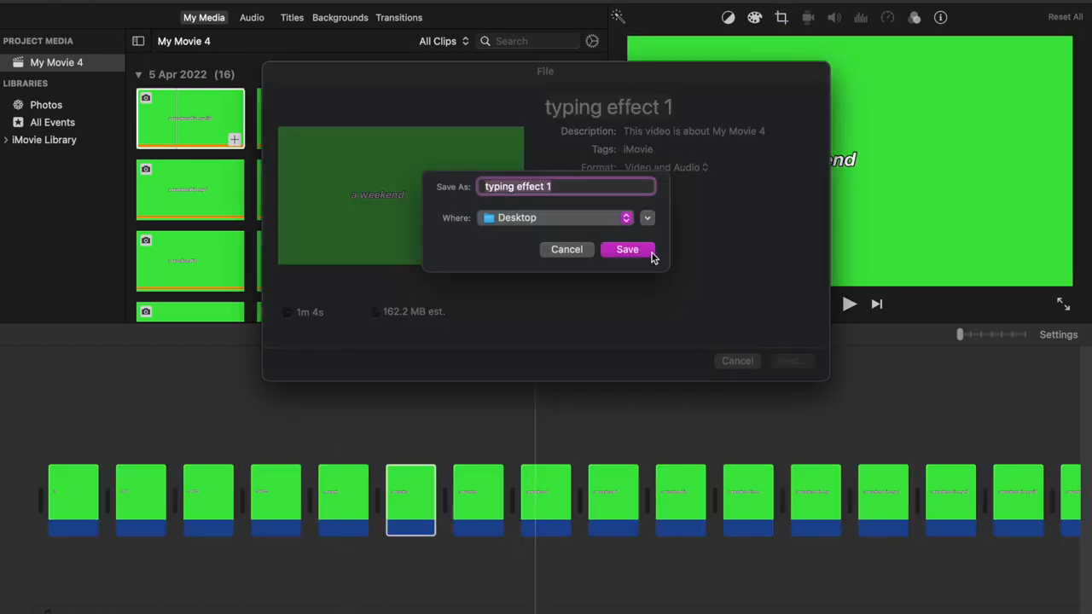
click(628, 249)
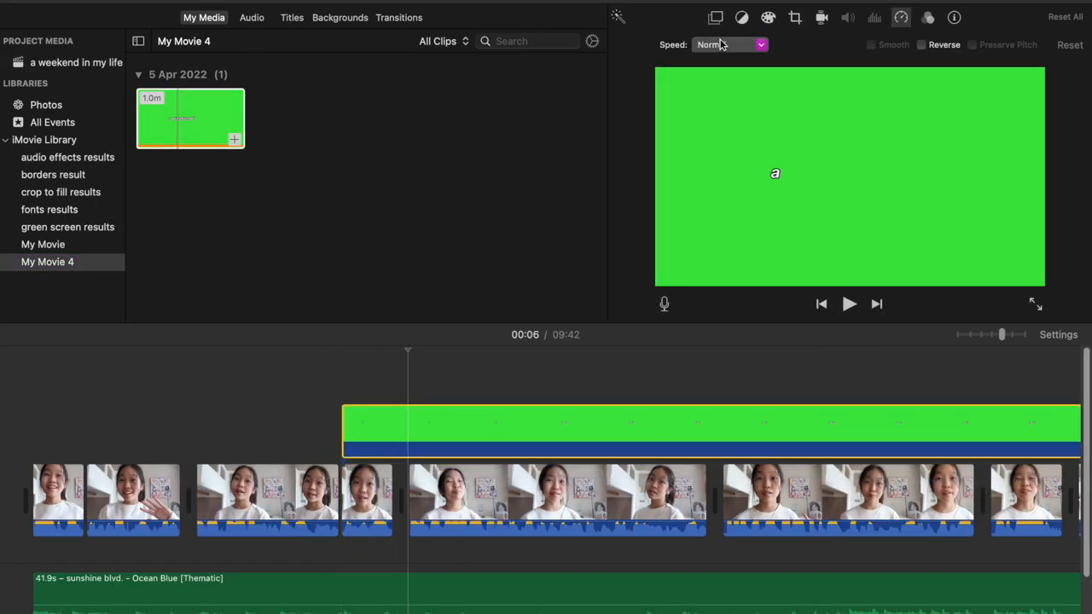
- Give the typing-effect overlay a custom faster speed and bring in the Typing Sound Effect audio
click(725, 44)
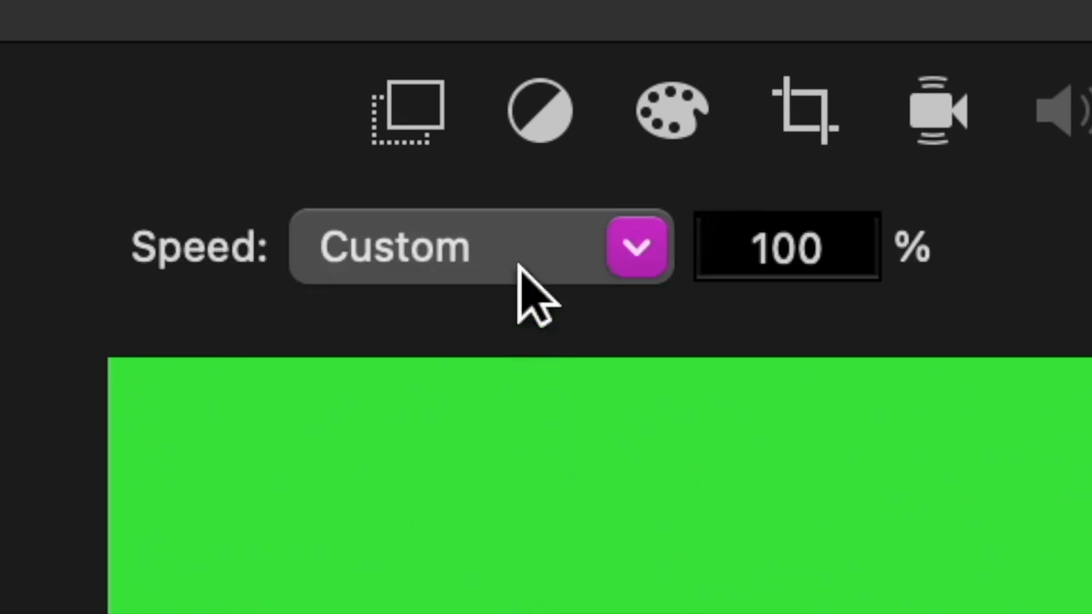
click(785, 247)
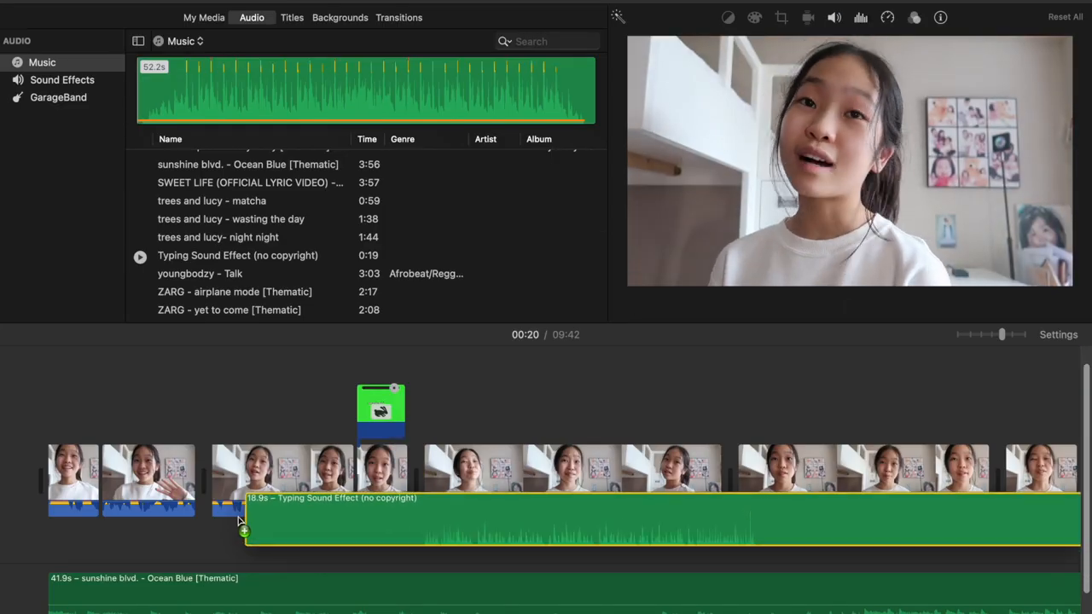
click(205, 17)
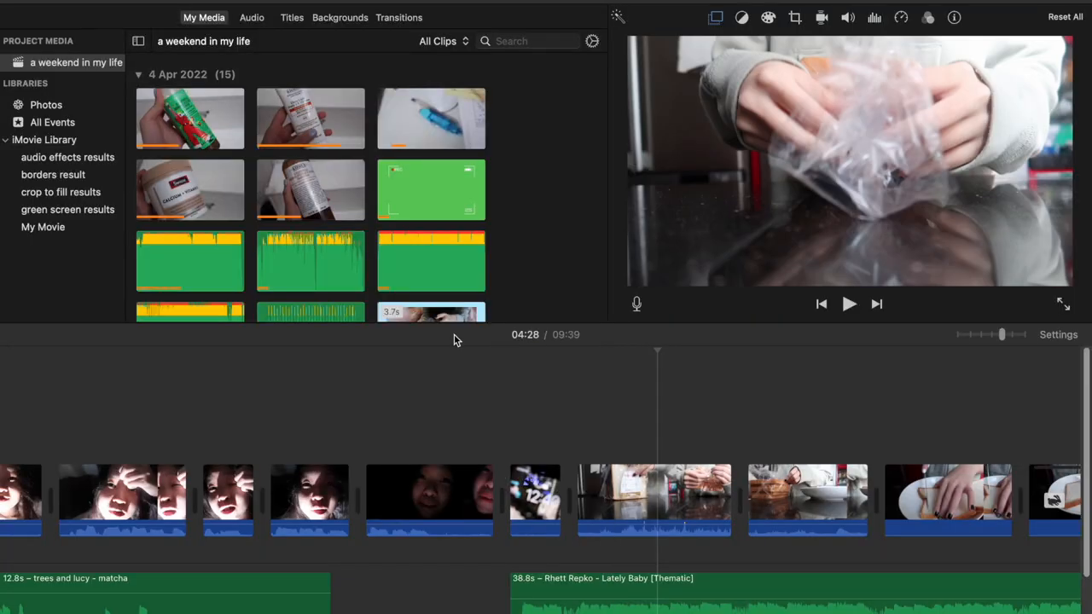
- In My Movie 2, add the White background over the footage and lower its opacity to semi-transparent
click(655, 502)
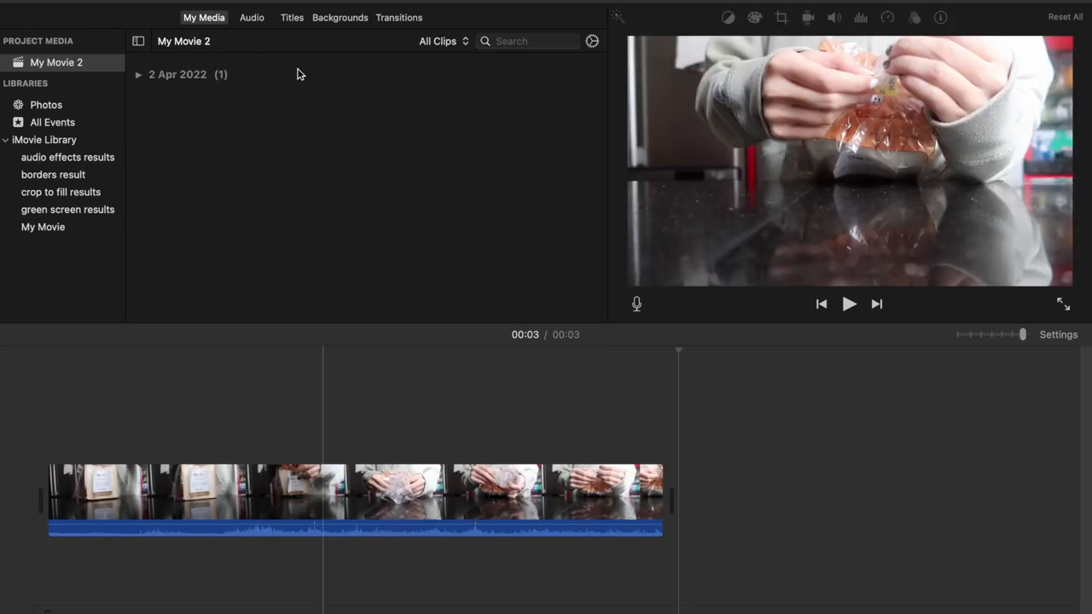
click(340, 17)
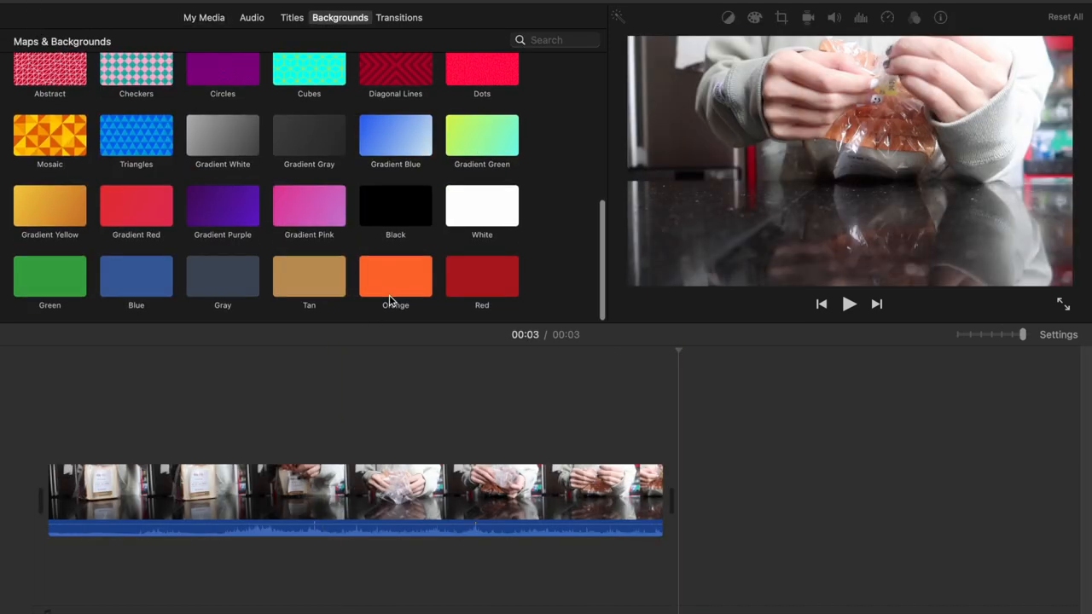
double_click(481, 205)
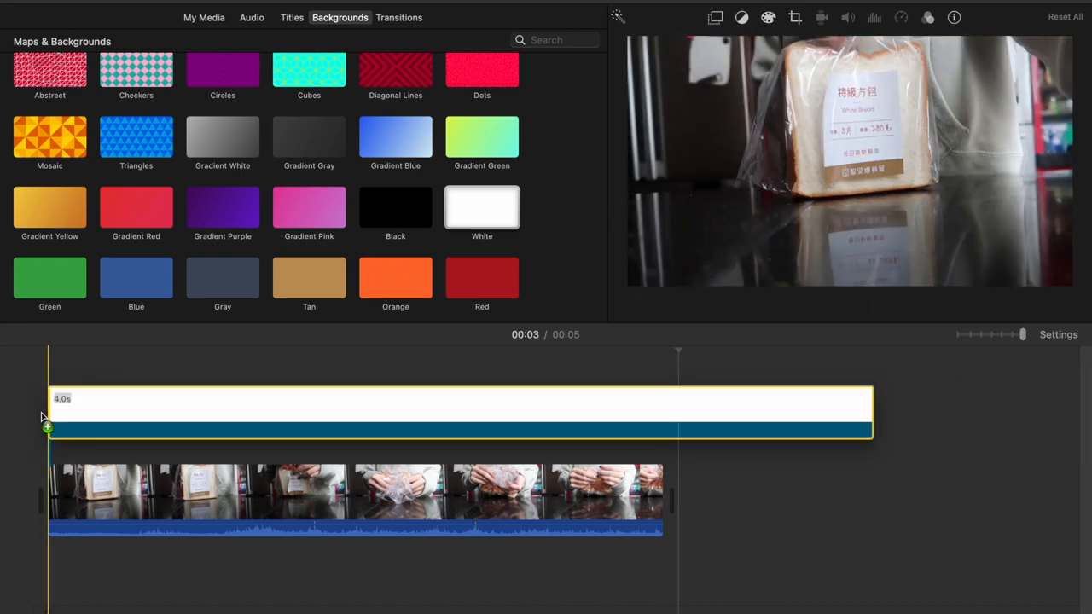
drag(870, 423, 662, 451)
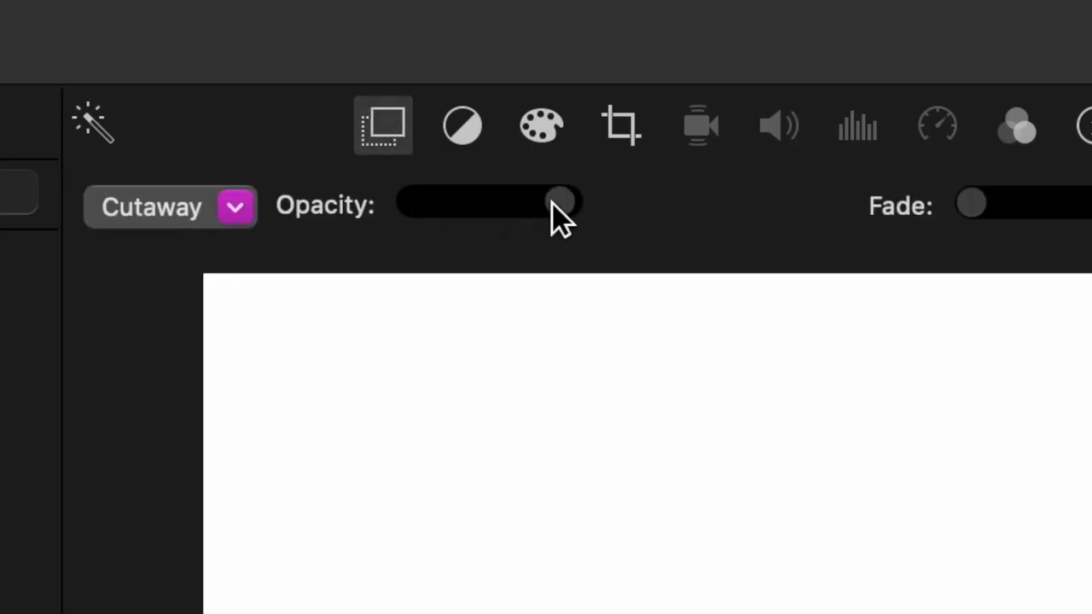
drag(560, 203, 464, 203)
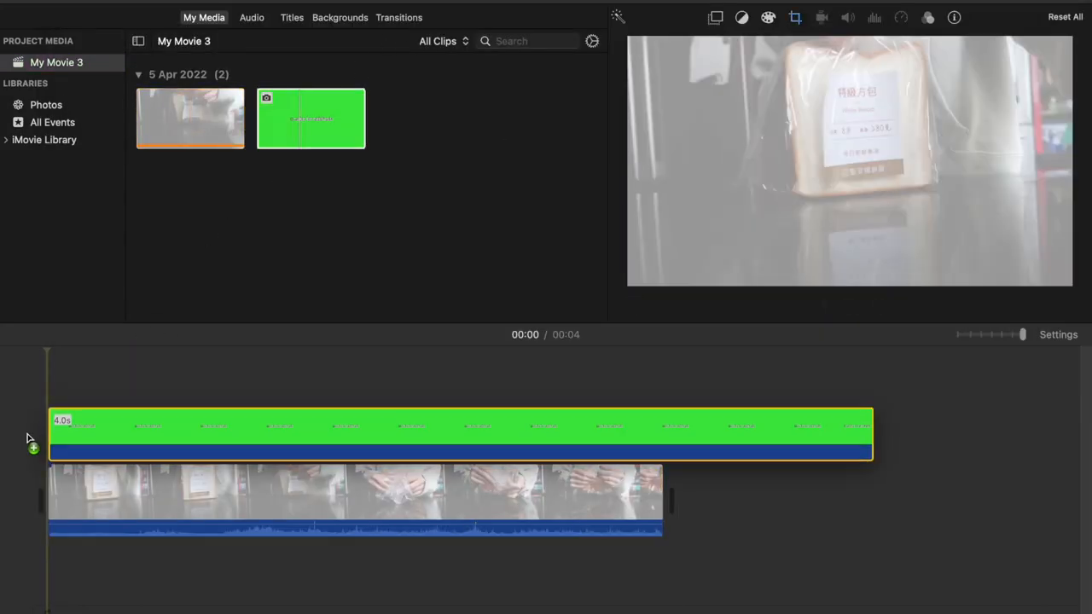
- Set the green 'make breakfast' text clip's overlay mode to Green/Blue Screen
click(461, 430)
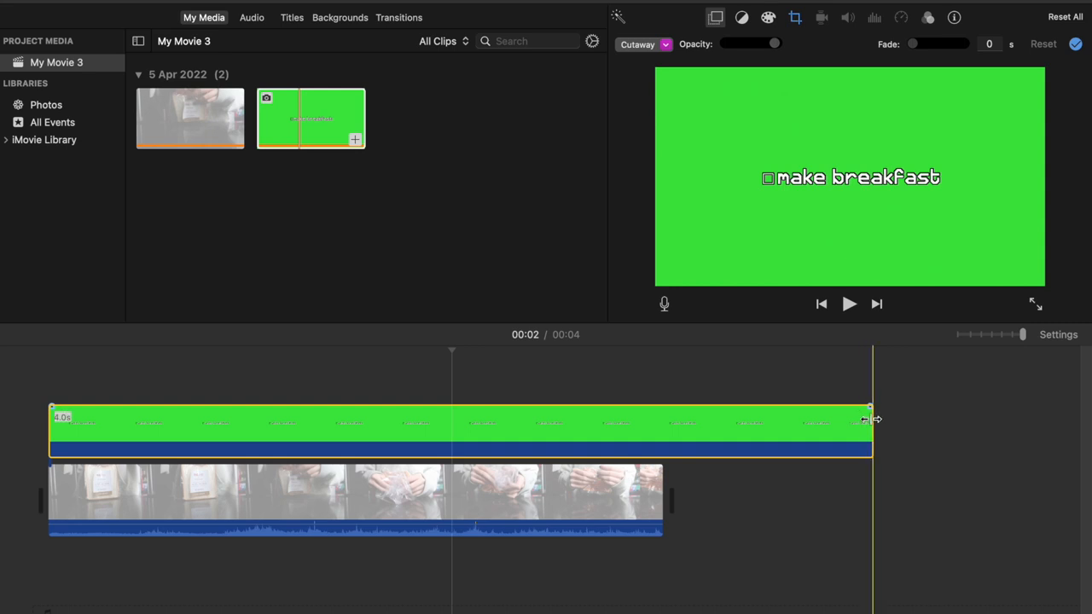
click(644, 45)
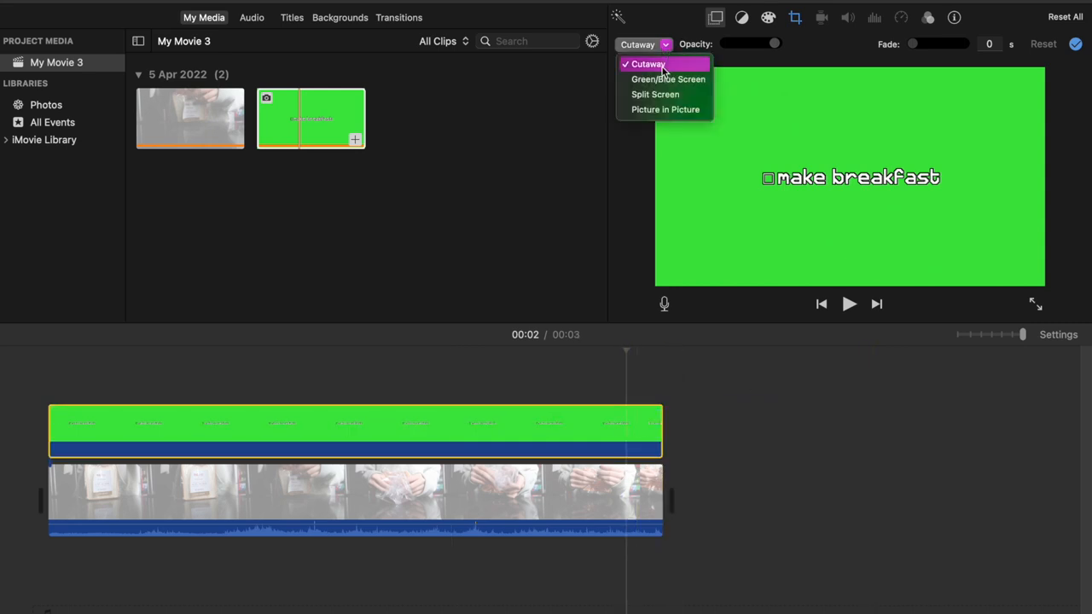
click(795, 17)
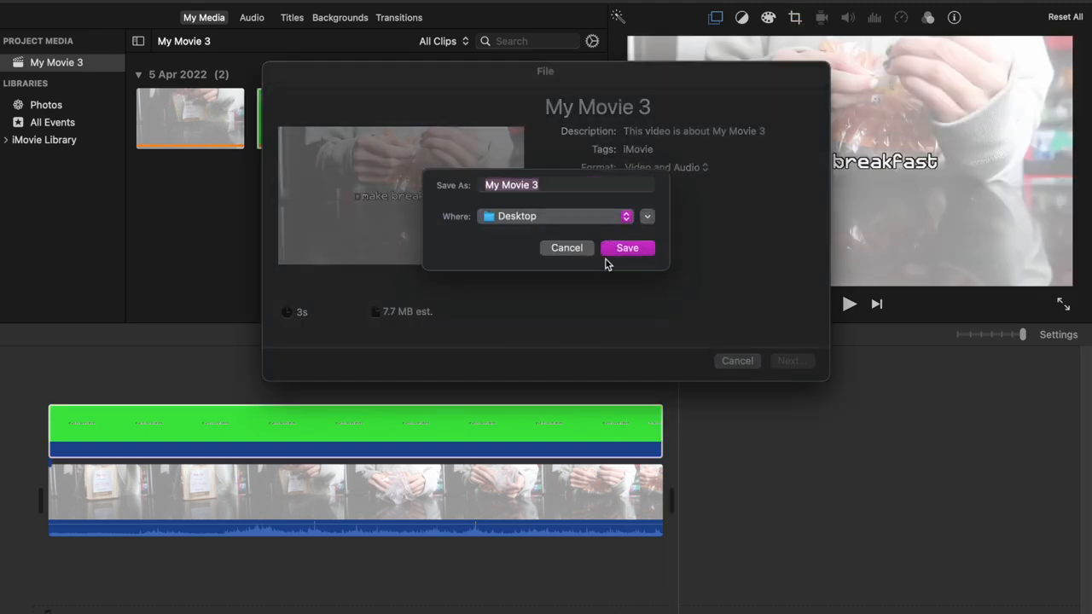
- Save the keyed clip to the Desktop and drop it into the vlog timeline
click(628, 247)
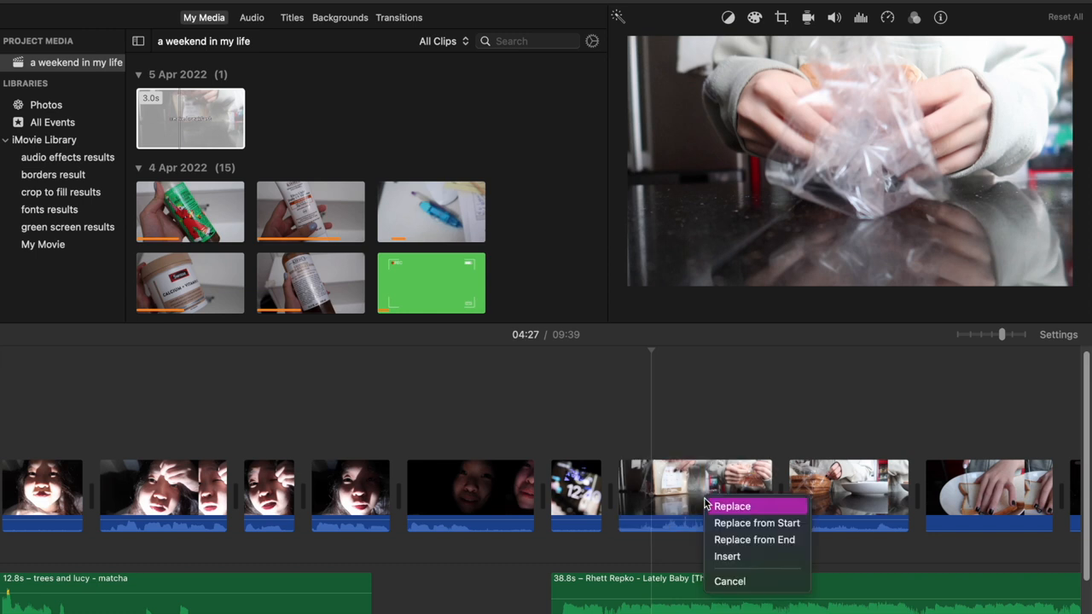
click(732, 505)
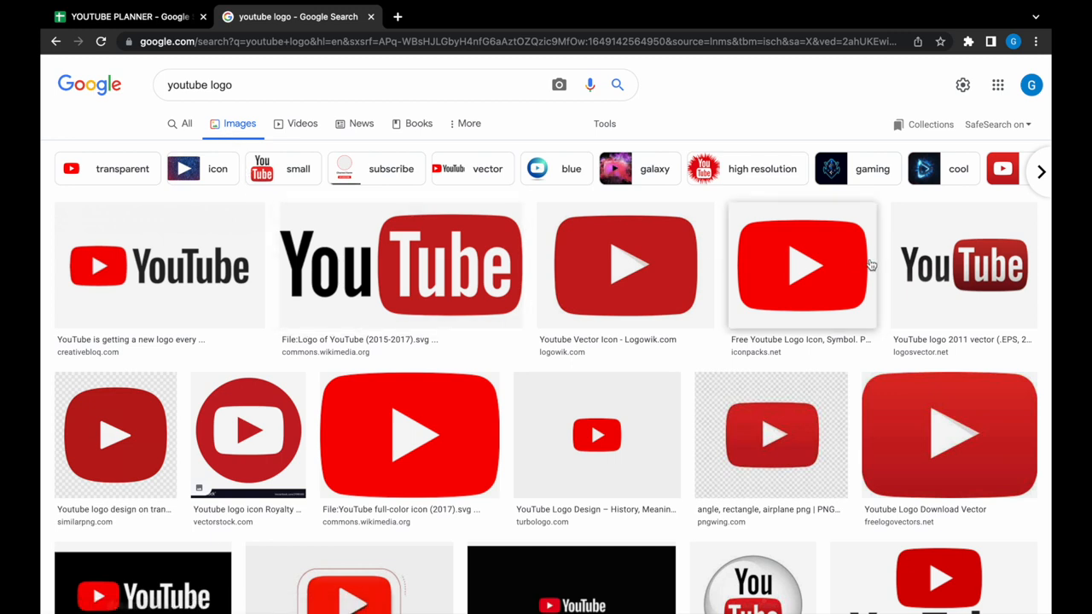
- Save a YouTube logo from Google Images, upload it to remove.bg and download the transparent version
right_click(802, 264)
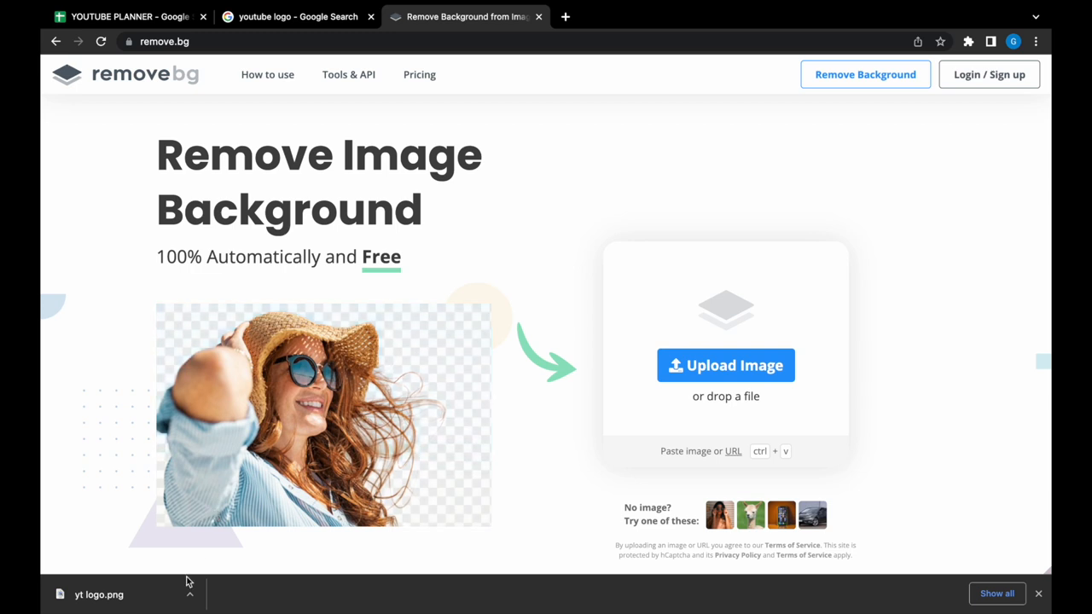
click(725, 365)
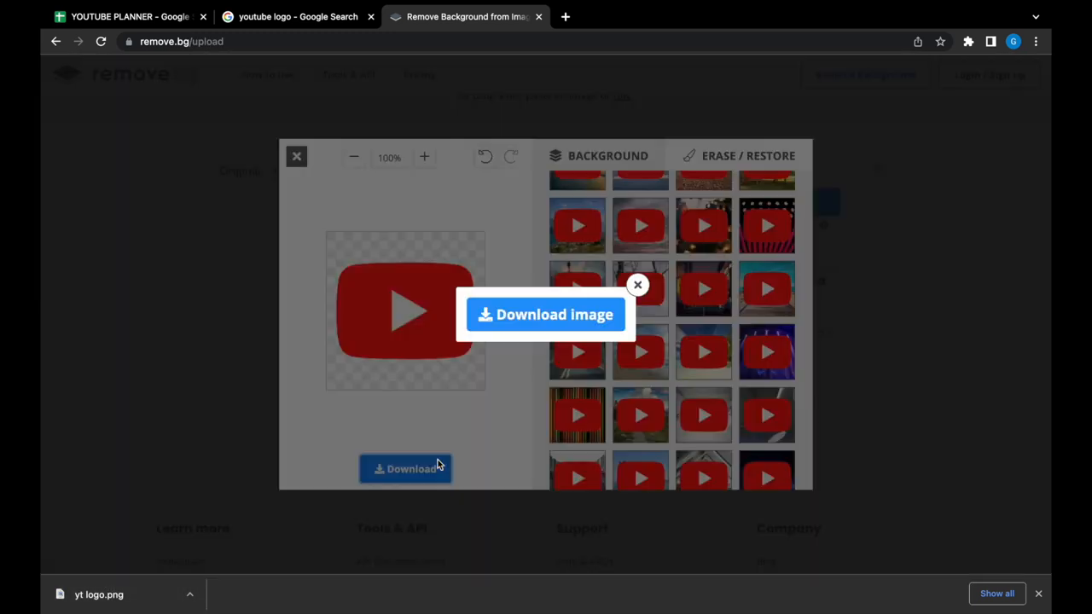
click(546, 314)
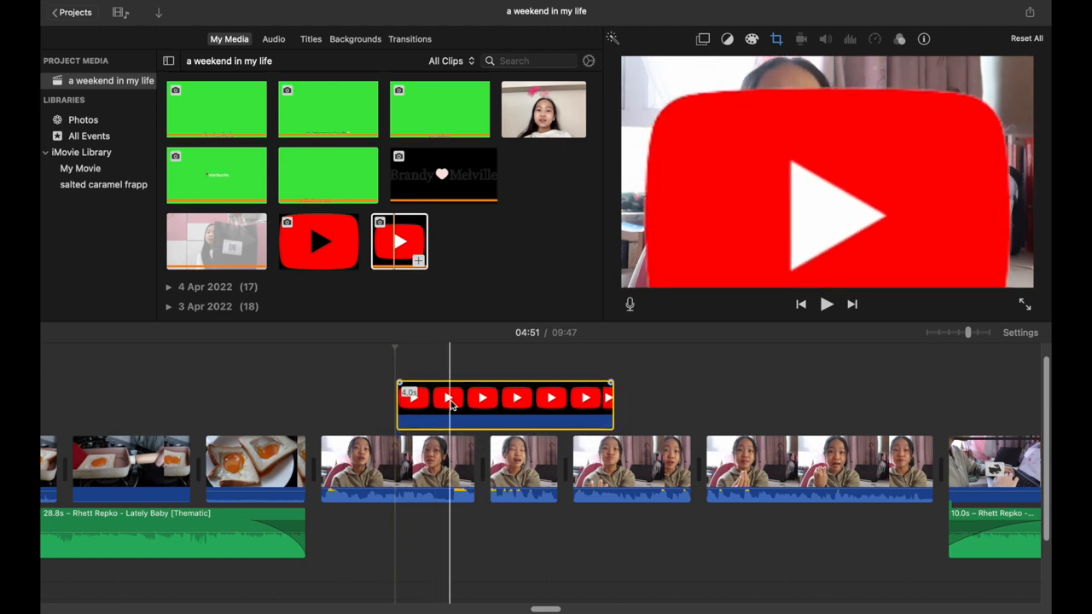
- Shorten the logo clip and set it as a Picture in Picture inset beside the speaker
drag(611, 399, 444, 399)
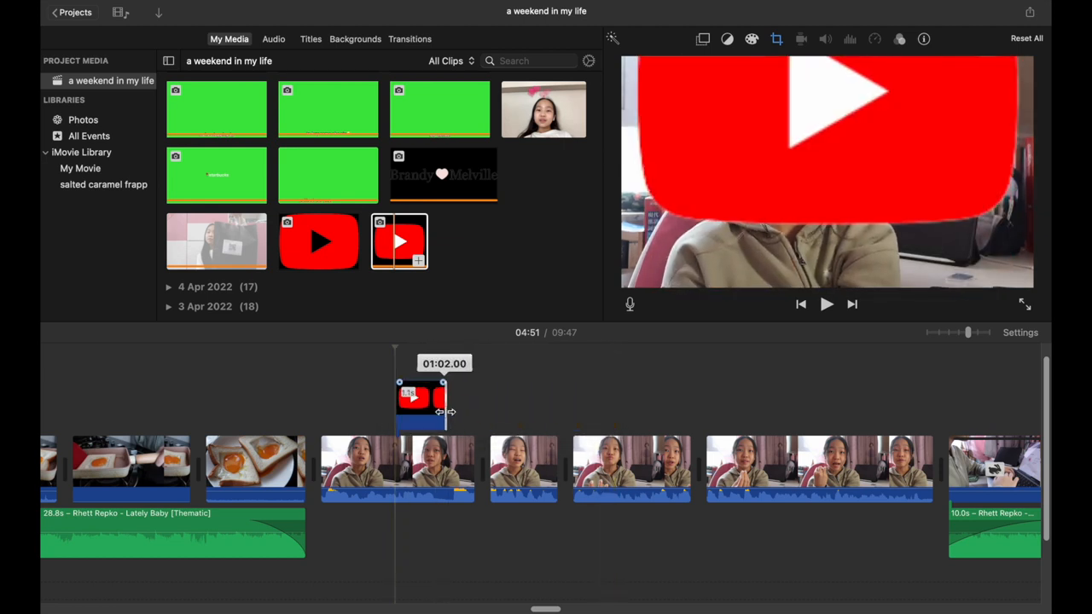
click(776, 38)
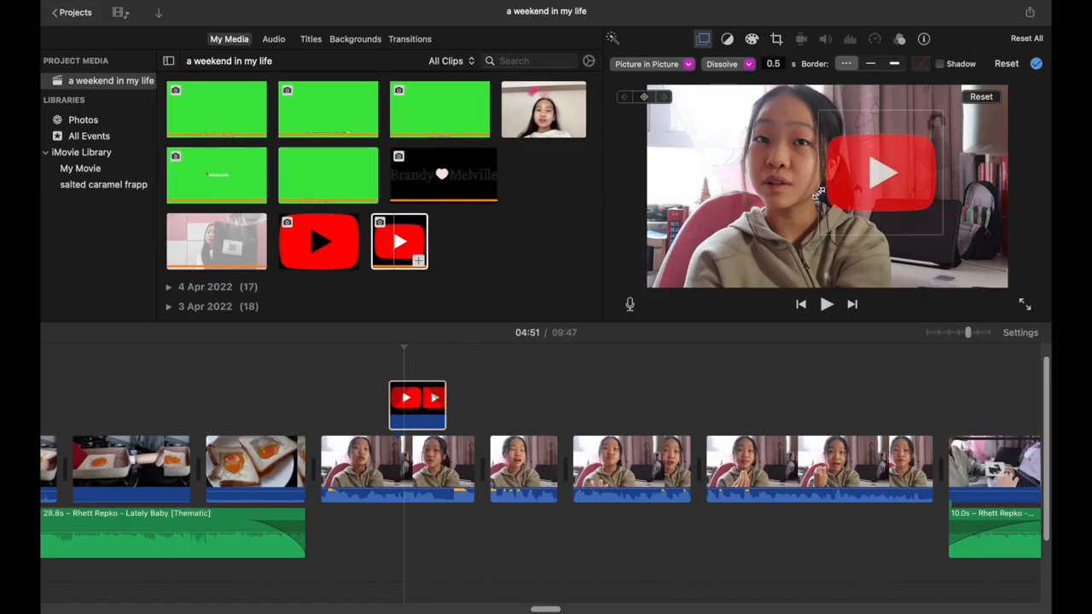
click(273, 38)
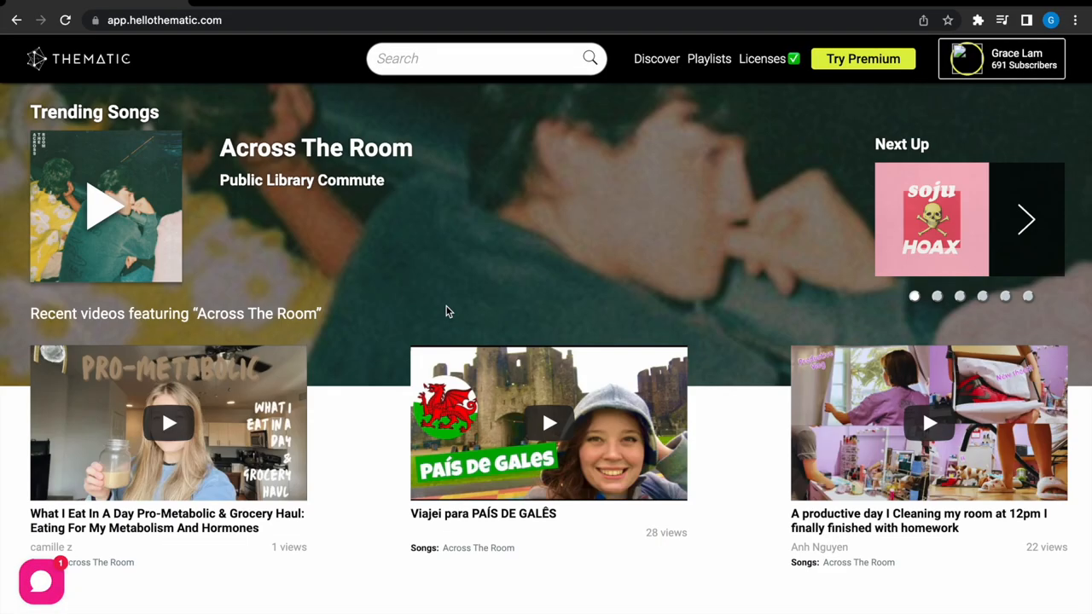
- Browse Thematic's Discover catalogue and preview 'do you think we're old enough' by Au Gres
scroll(down, 3)
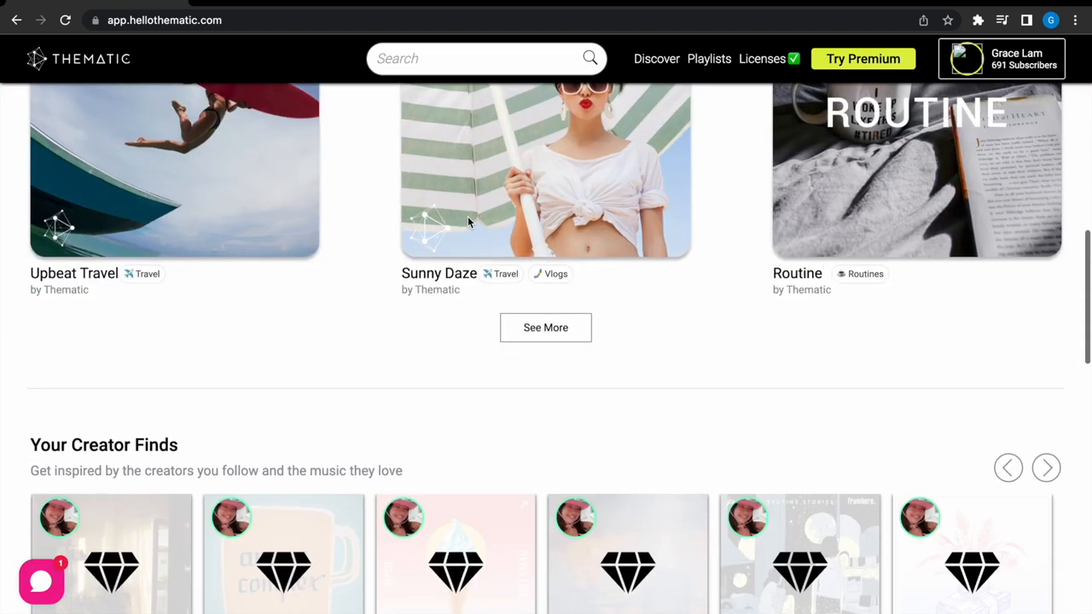
scroll(down, 3)
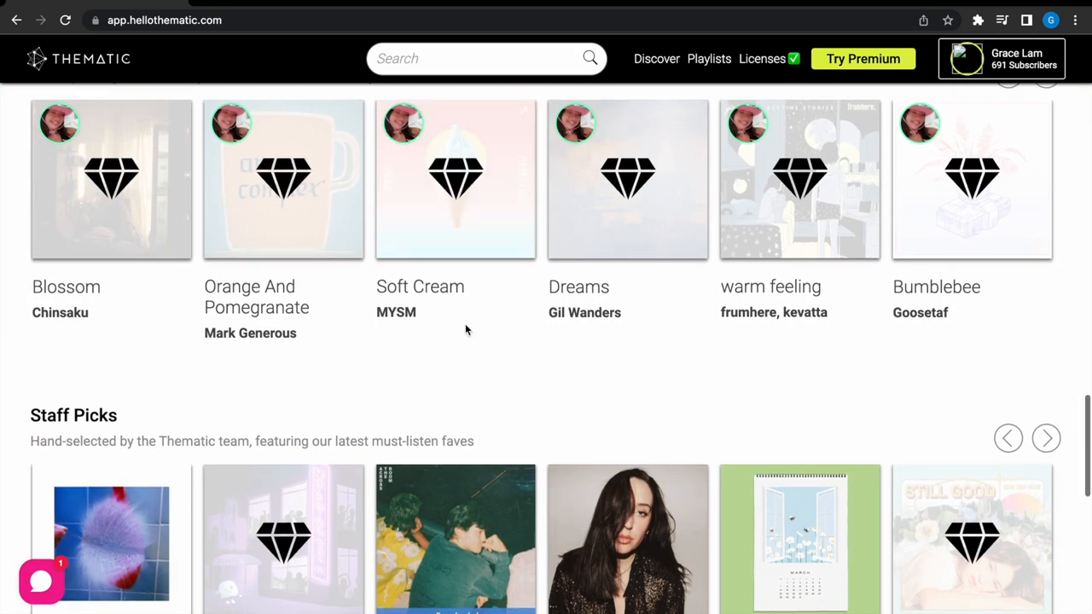
scroll(down, 3)
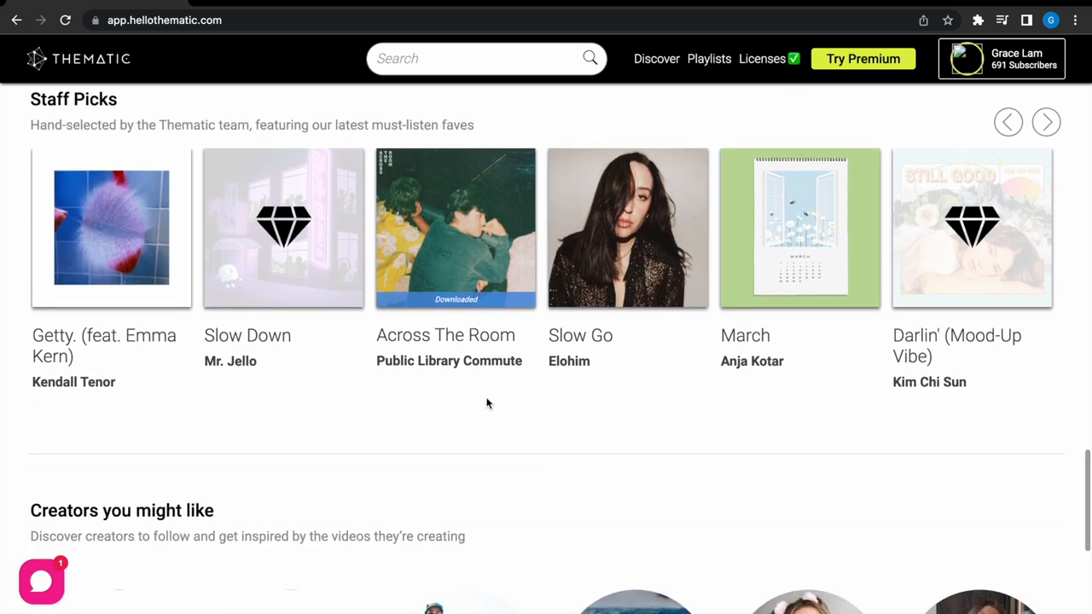
click(656, 58)
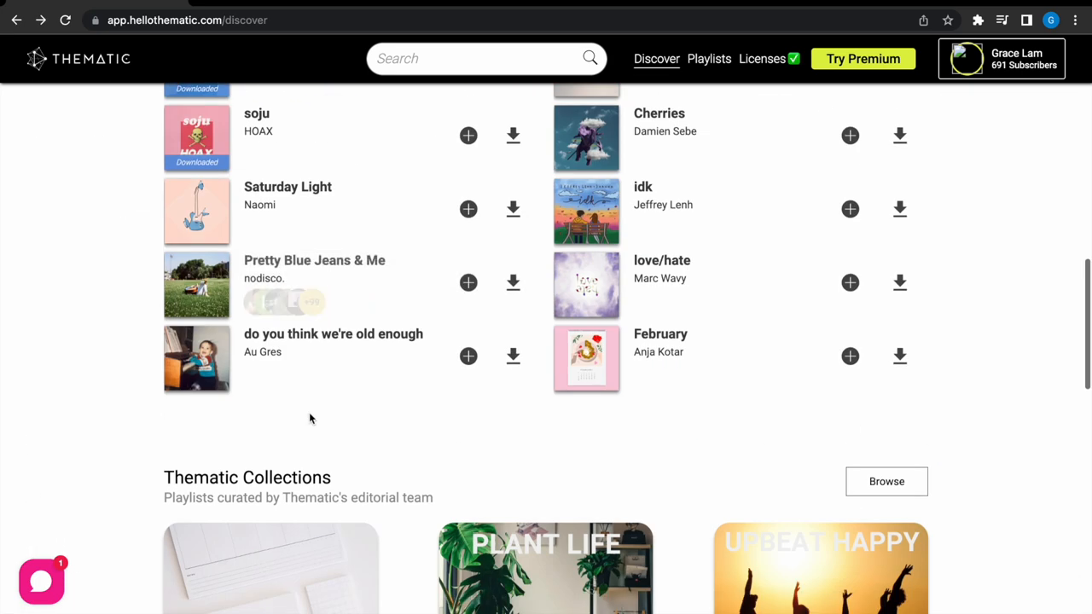
click(196, 358)
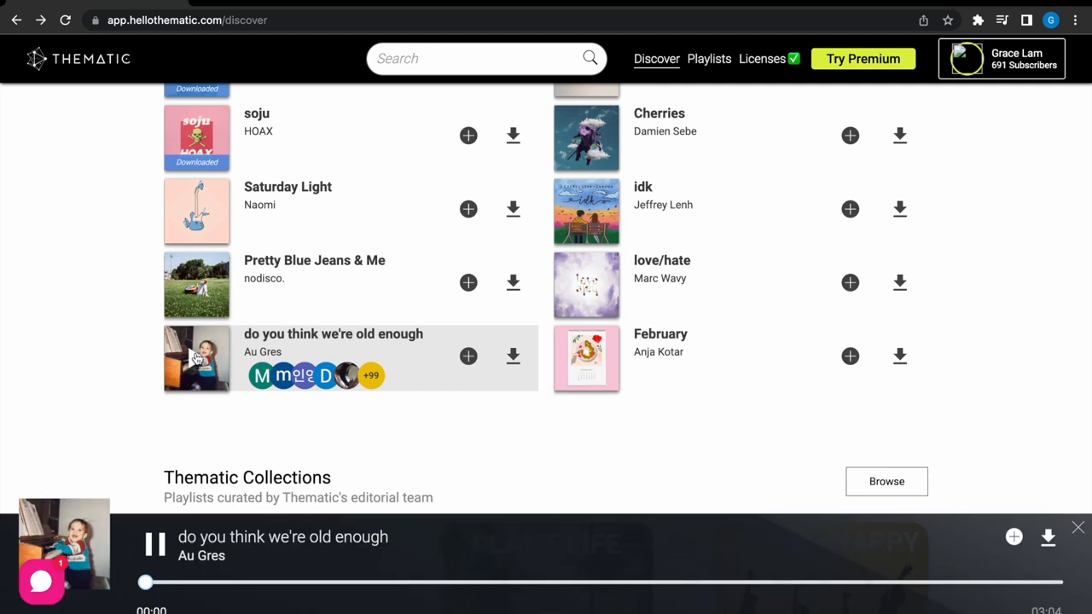
click(761, 58)
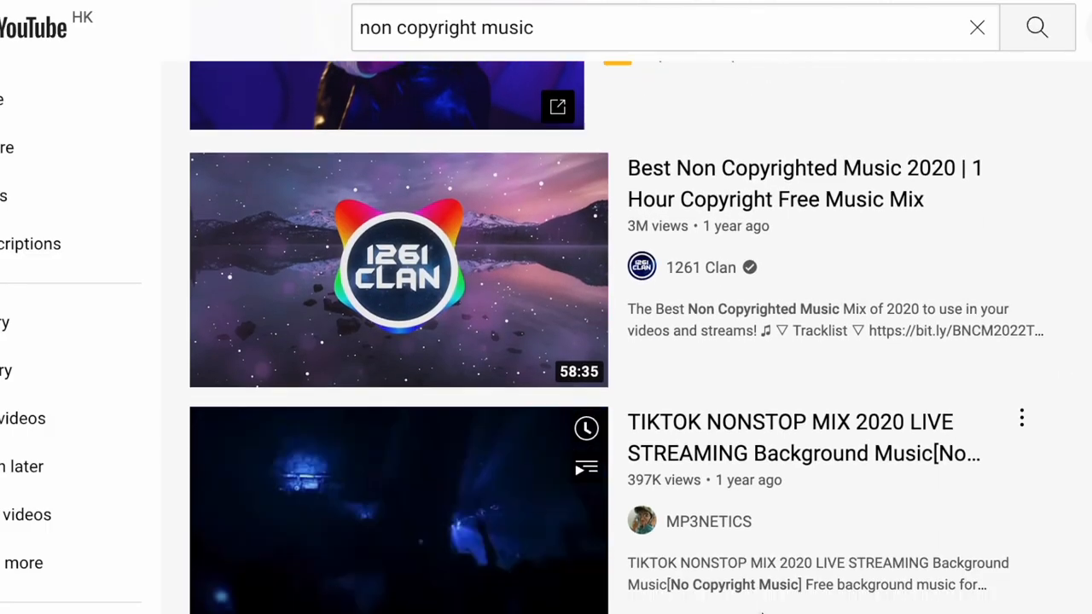
- Browse 'non copyright music' results and review a video's description crediting its Thematic songs
scroll(up, 3)
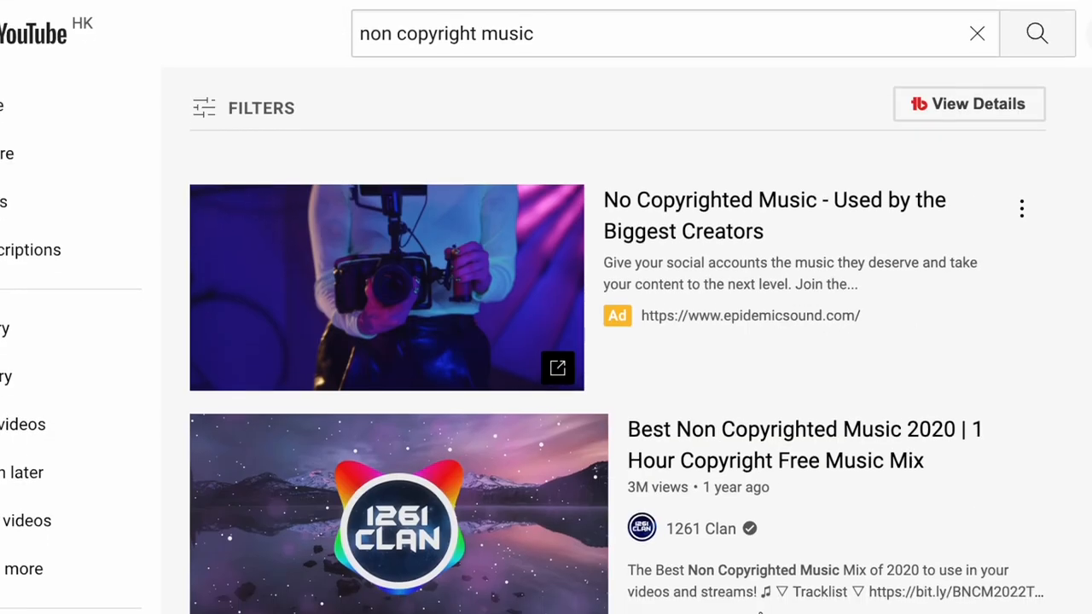
scroll(down, 3)
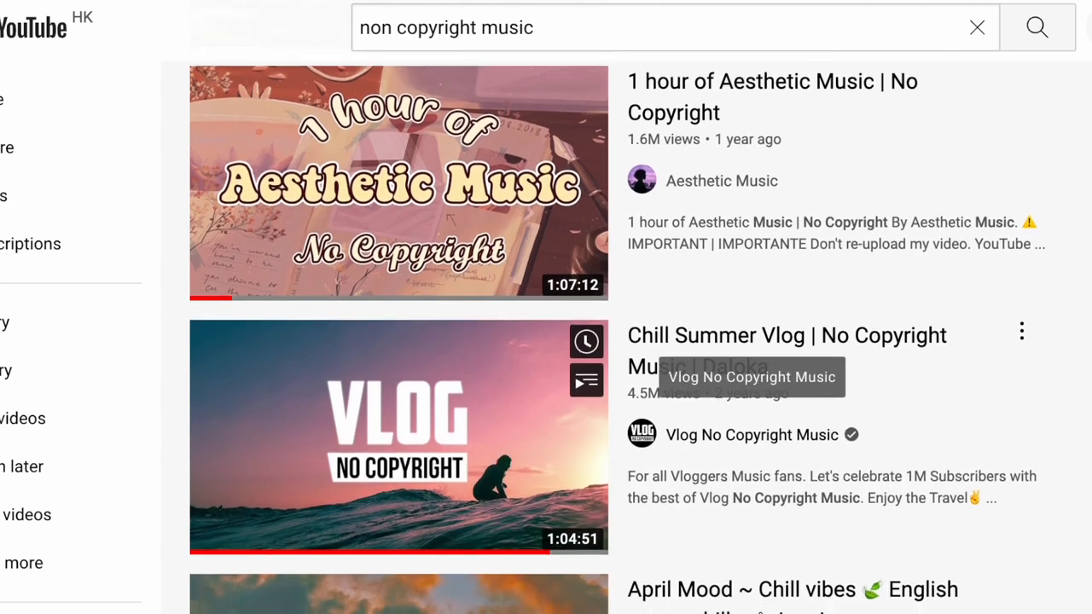
scroll(down, 3)
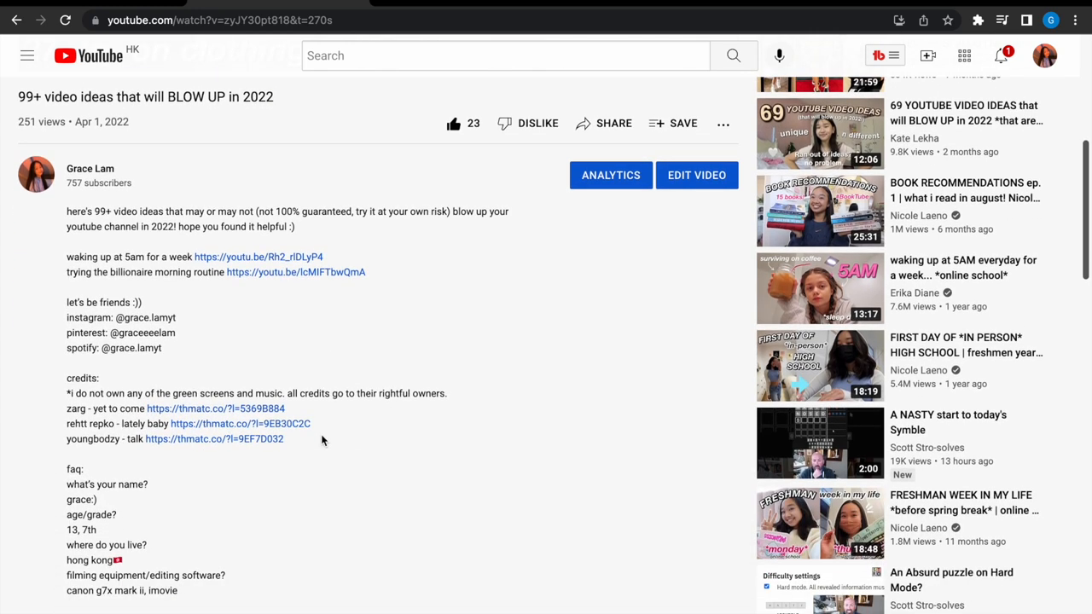
scroll(up, 3)
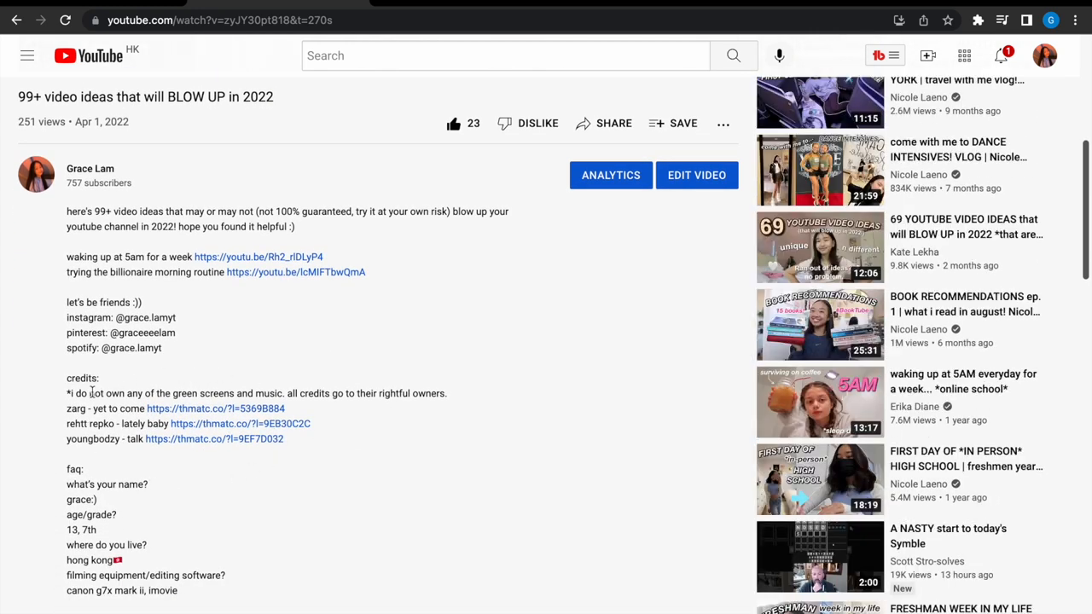